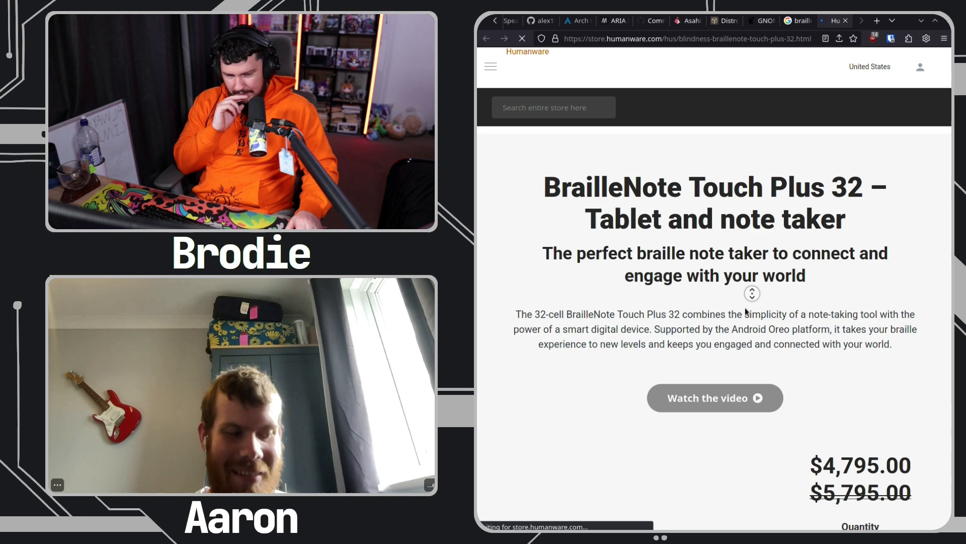
- View the BrailleNote Touch Plus 32 gallery photos, then switch to the QBraille XL tab
{"action": "scroll", "scroll_direction": "down", "scroll_amount": 3}
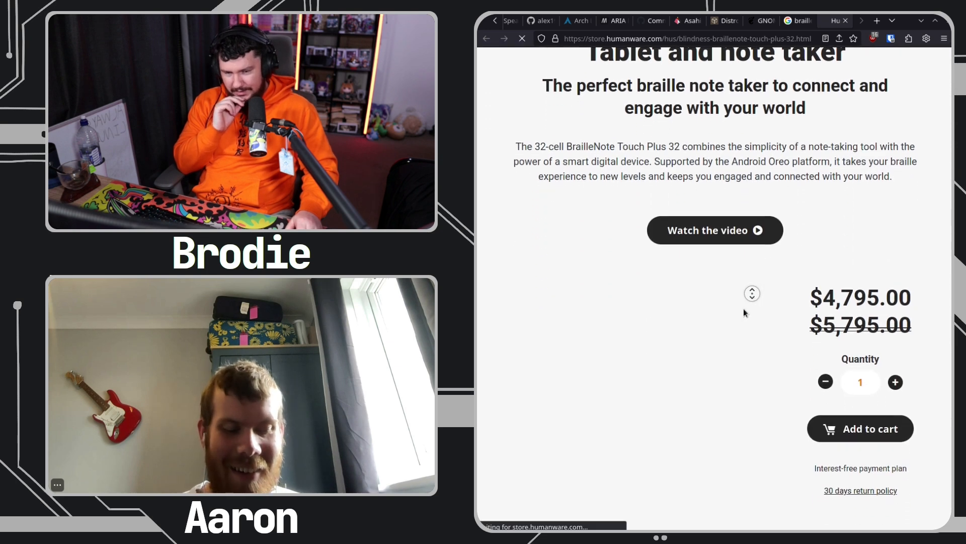
{"action": "scroll", "scroll_direction": "down", "scroll_amount": 3}
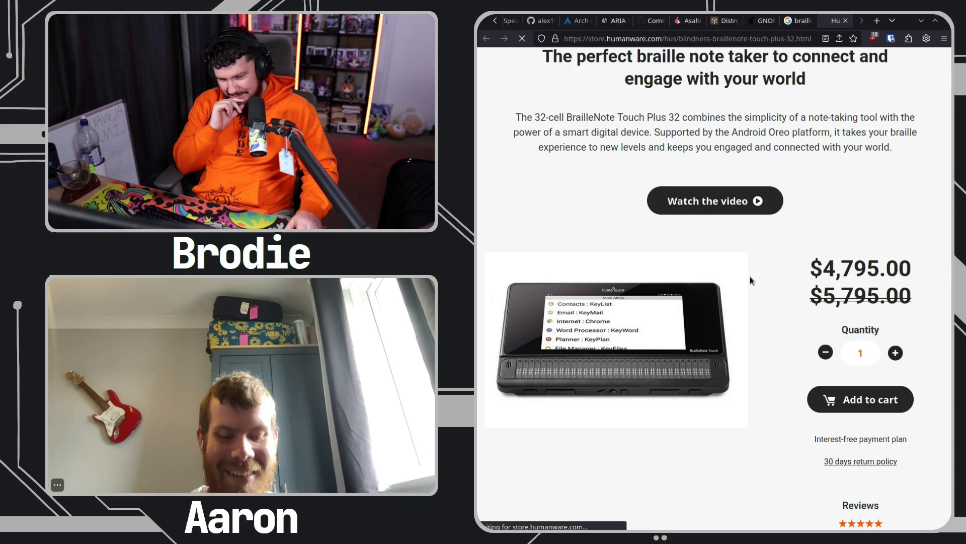
{"action": "scroll", "scroll_direction": "down", "scroll_amount": 3}
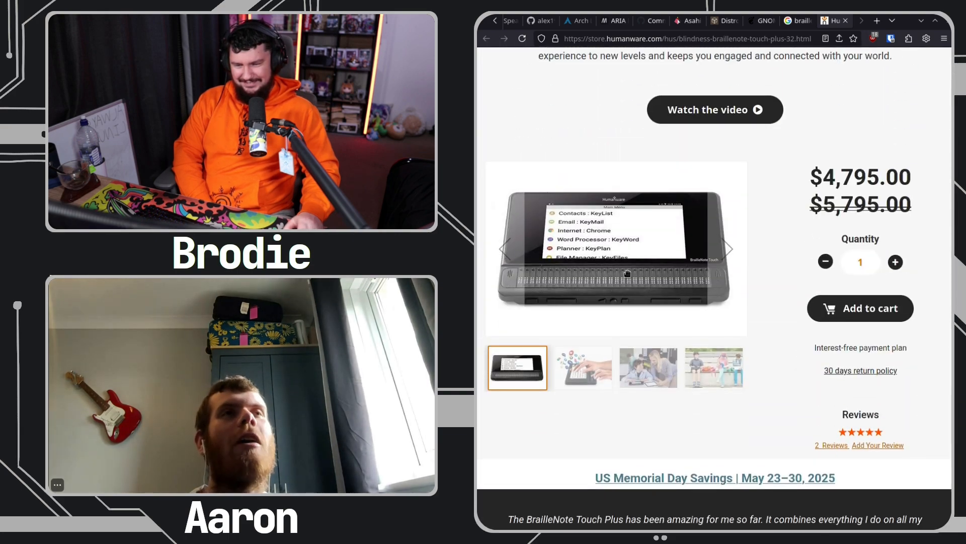
{"action": "left_click", "coordinate": [648, 367]}
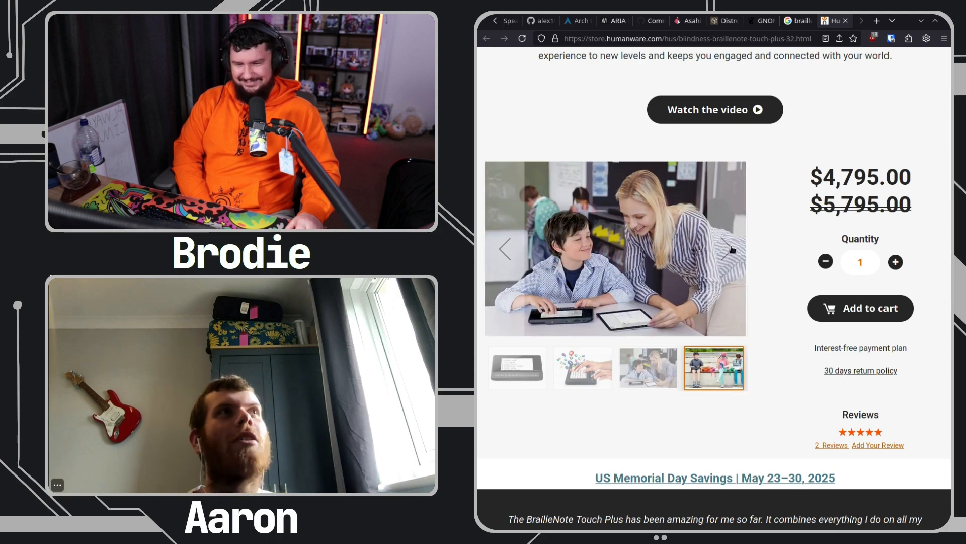
{"action": "left_click", "coordinate": [517, 368]}
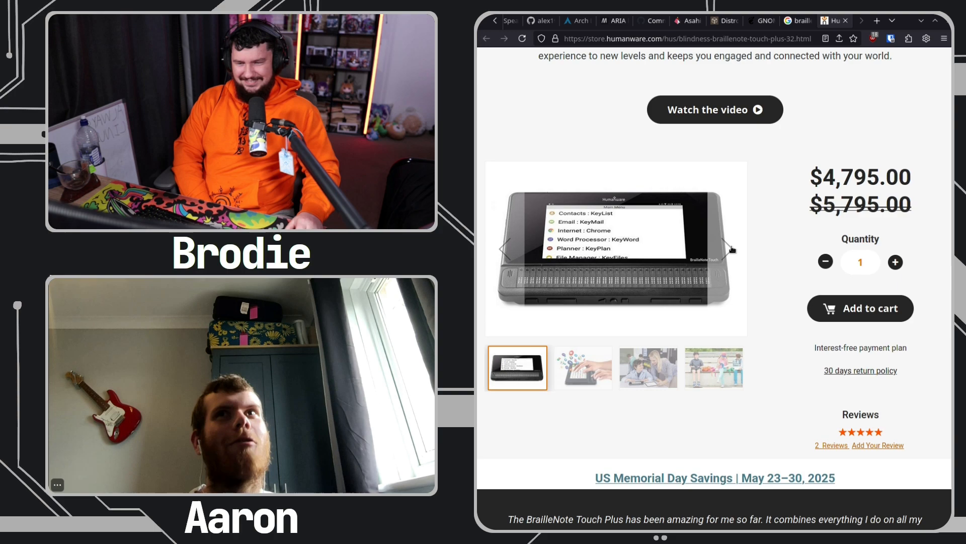
{"action": "left_click", "coordinate": [583, 368]}
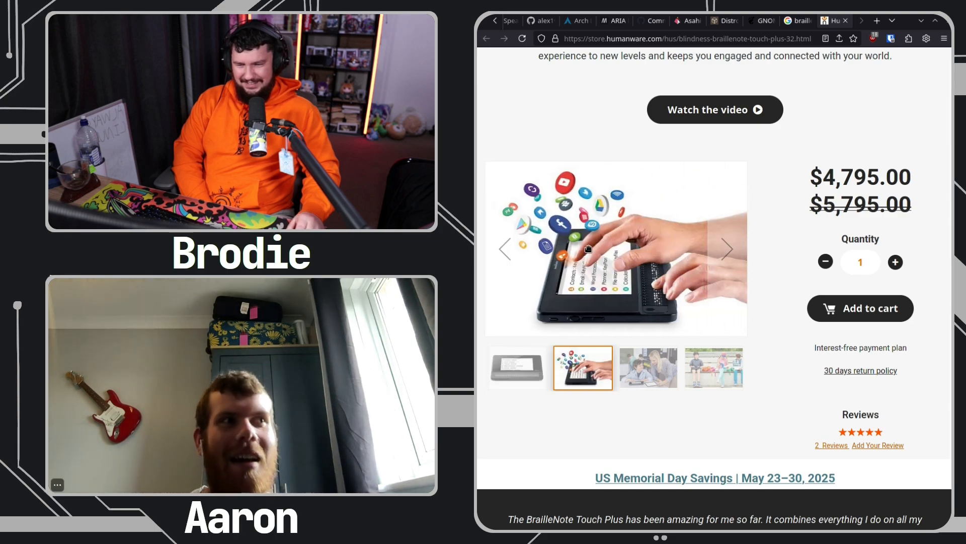
{"action": "left_click", "coordinate": [800, 21]}
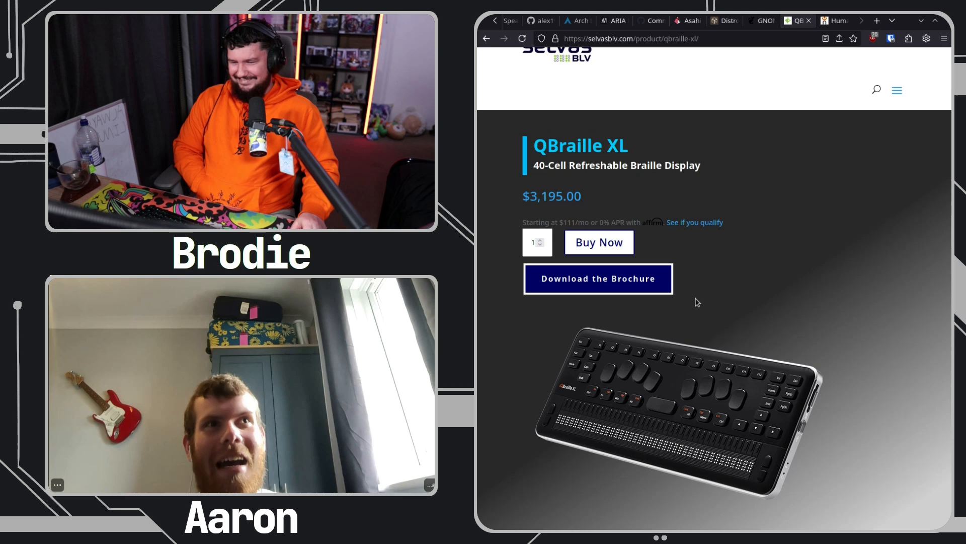
- Scroll the QBraille XL page to its 'A new take on the braille display' section
{"action": "scroll", "scroll_direction": "down", "scroll_amount": 3}
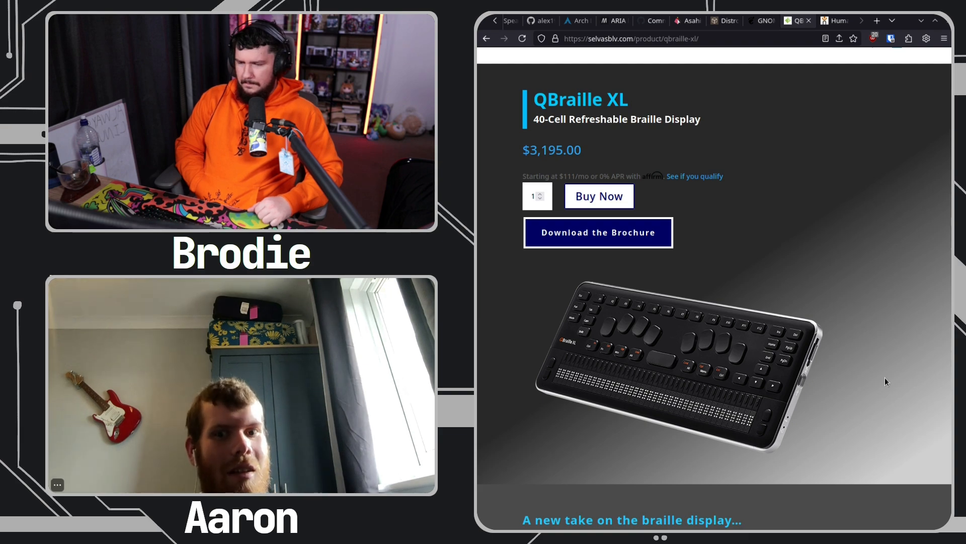
{"action": "left_click", "coordinate": [832, 20]}
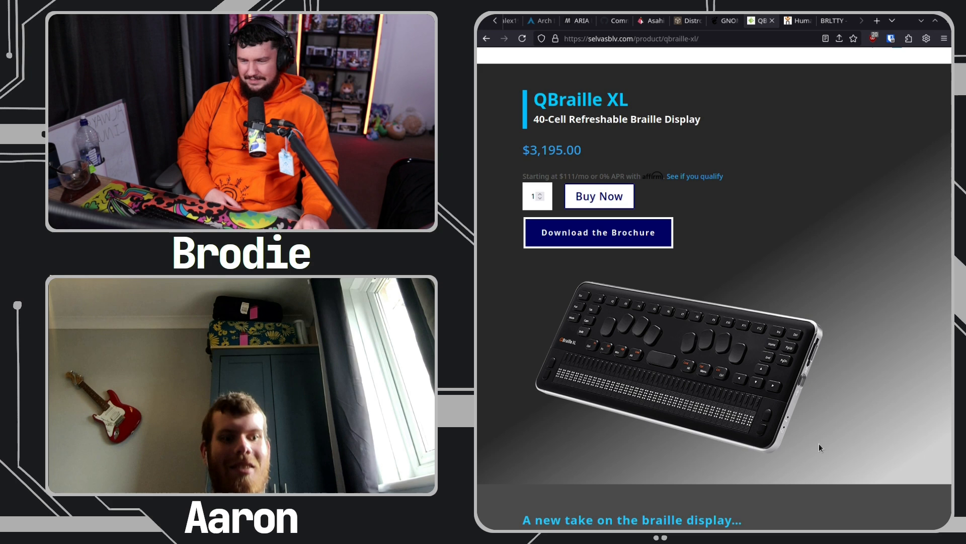
{"action": "mouse_move", "coordinate": [839, 421]}
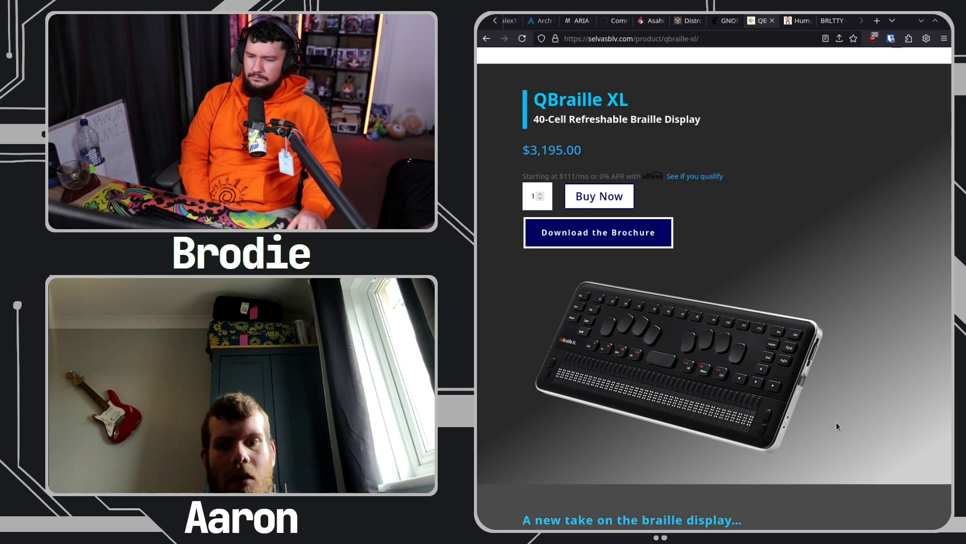
{"action": "mouse_move", "coordinate": [841, 443]}
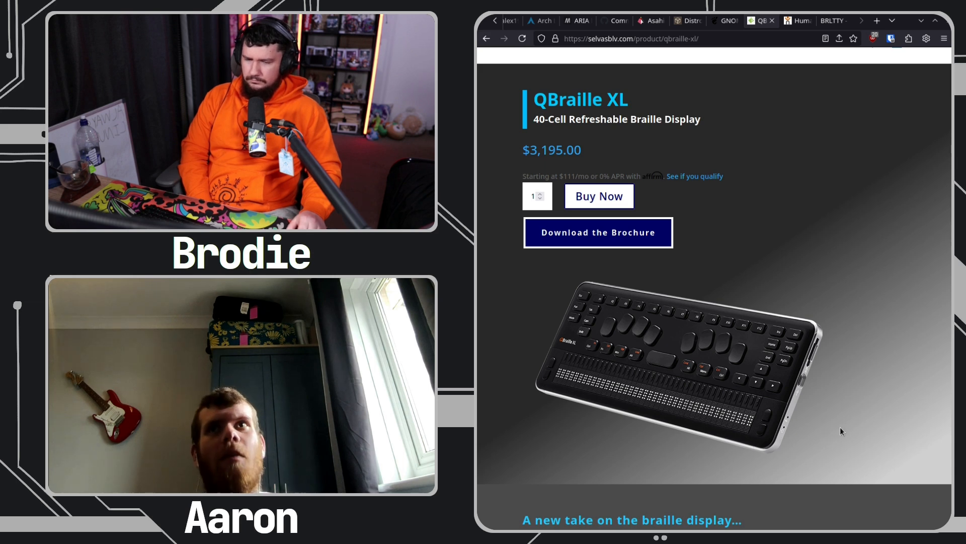
{"action": "mouse_move", "coordinate": [855, 451]}
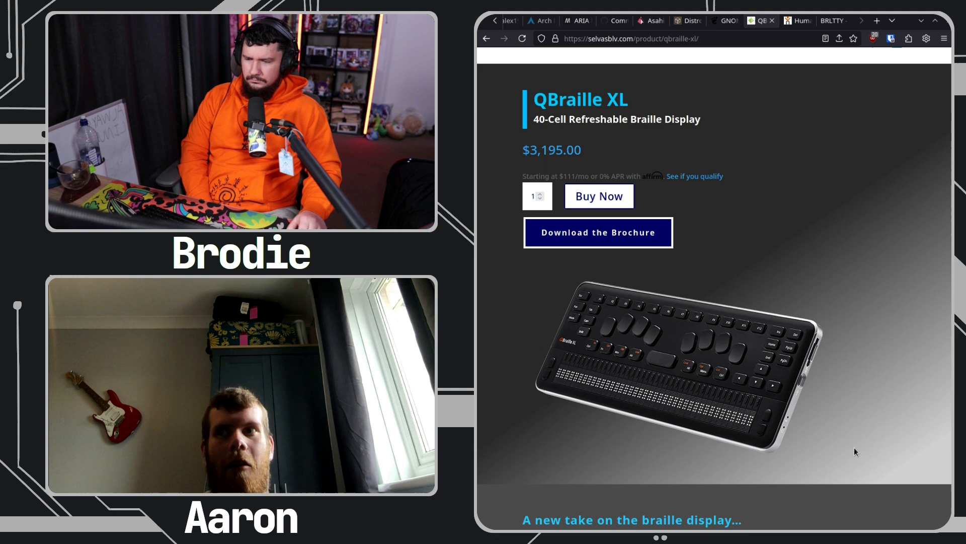